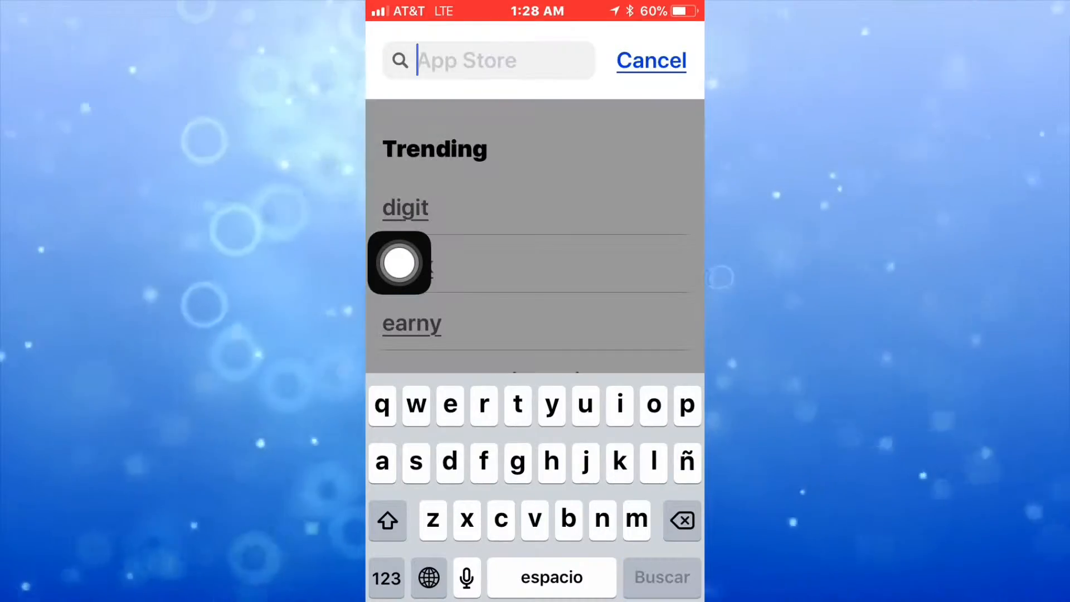
Search the App Store for 'instaquote' to list the ImageQuote results.
click(649, 60)
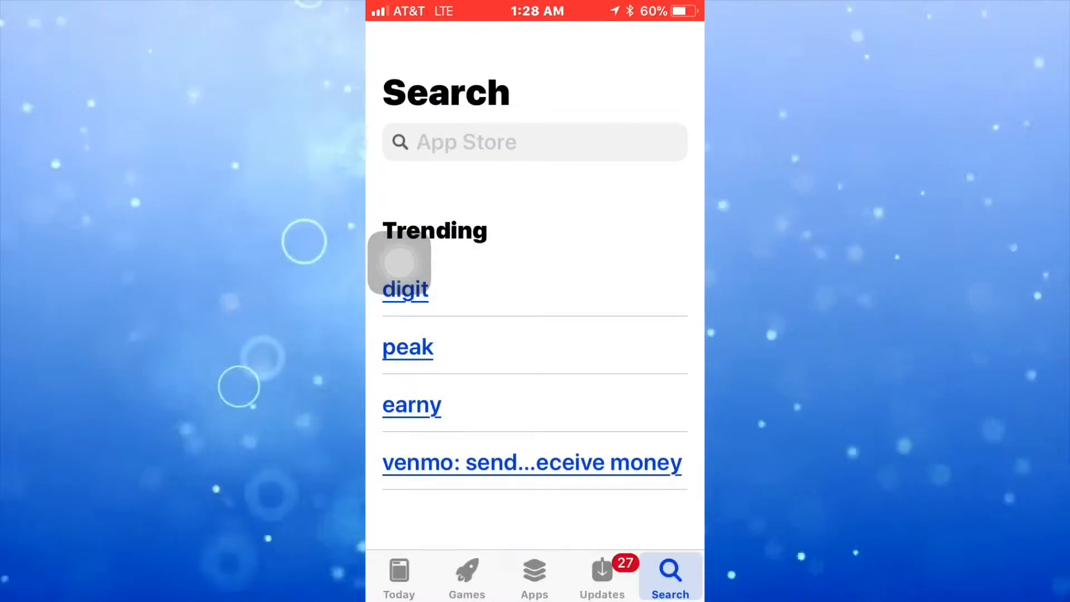
click(534, 142)
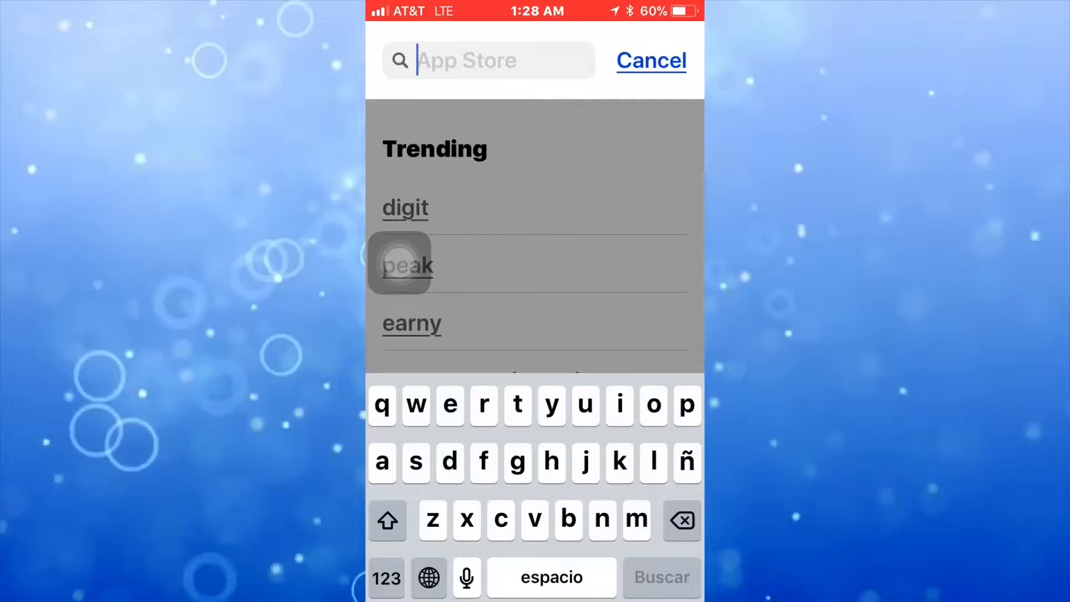
text(instaquote)
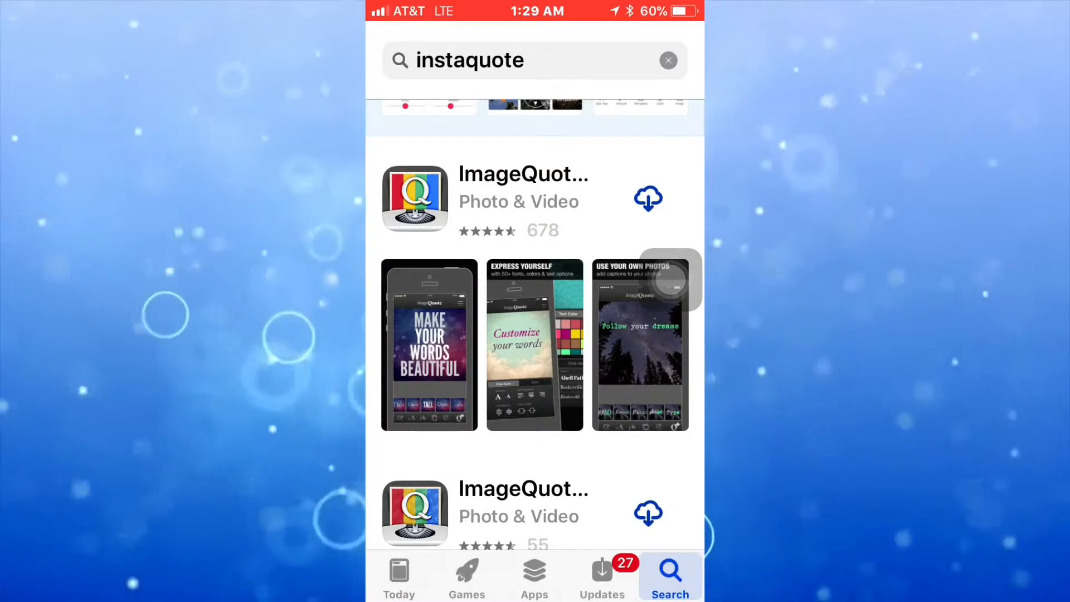
Download the first ImageQuote result and wait until it shows OPEN.
click(646, 199)
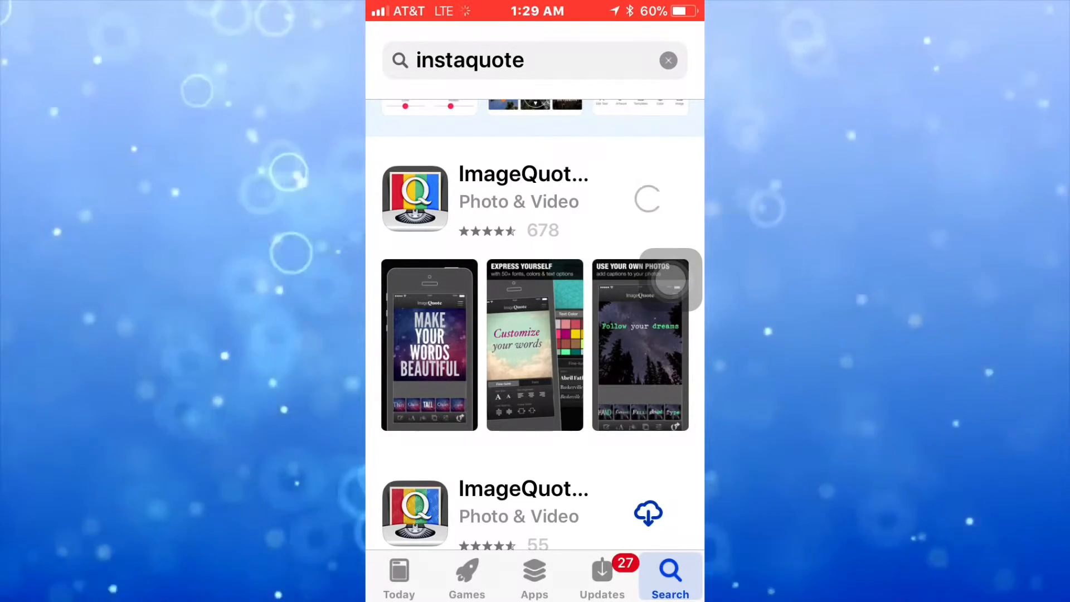
click(648, 199)
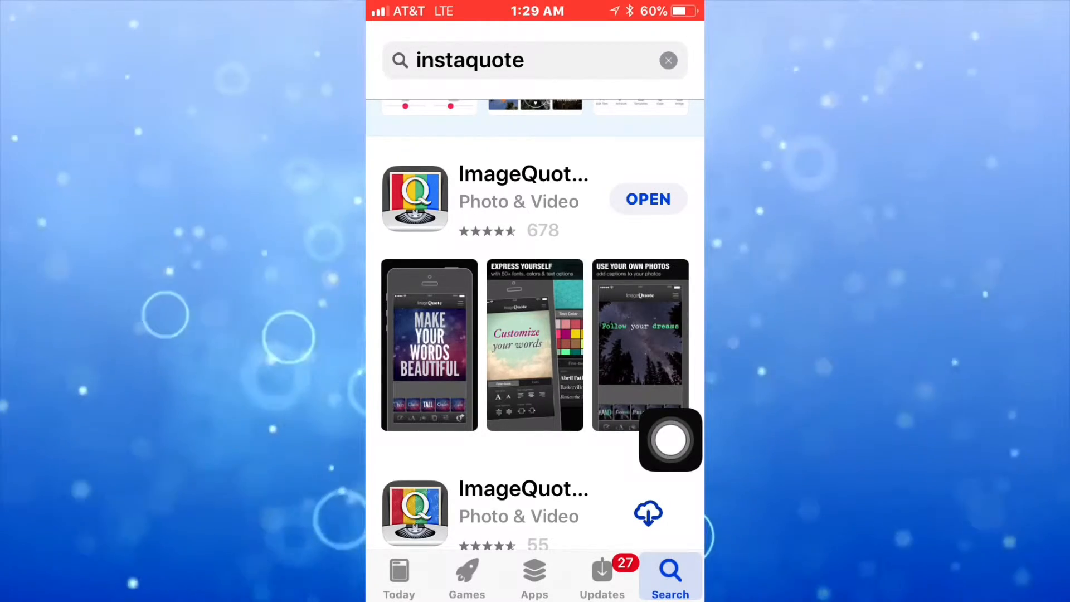
mouse_move(669, 228)
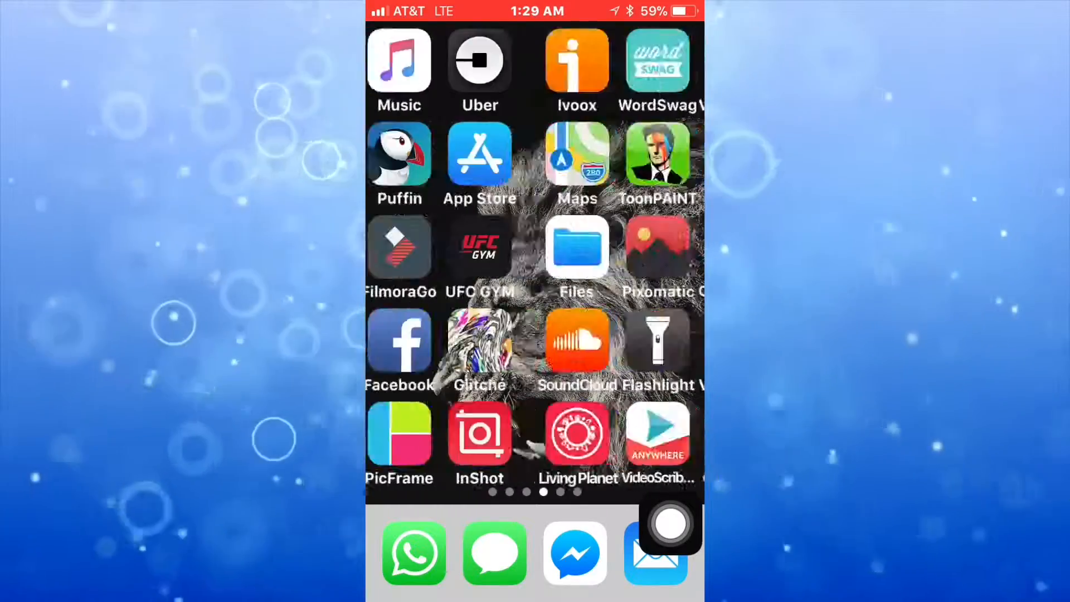
Swipe to the last home screen page where the ImageQuote icon appears.
scroll(left, 3)
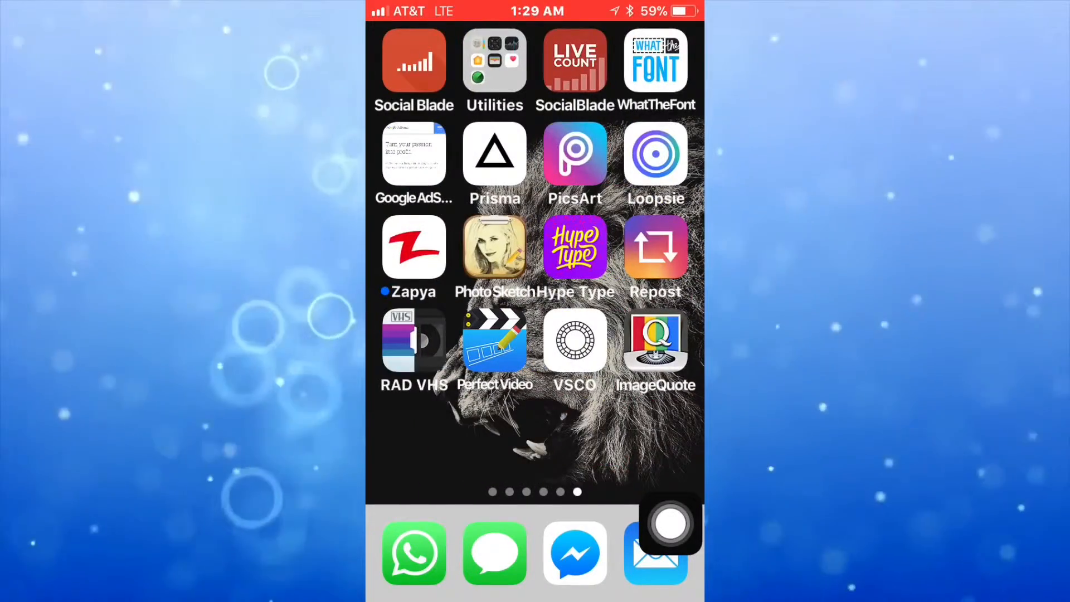